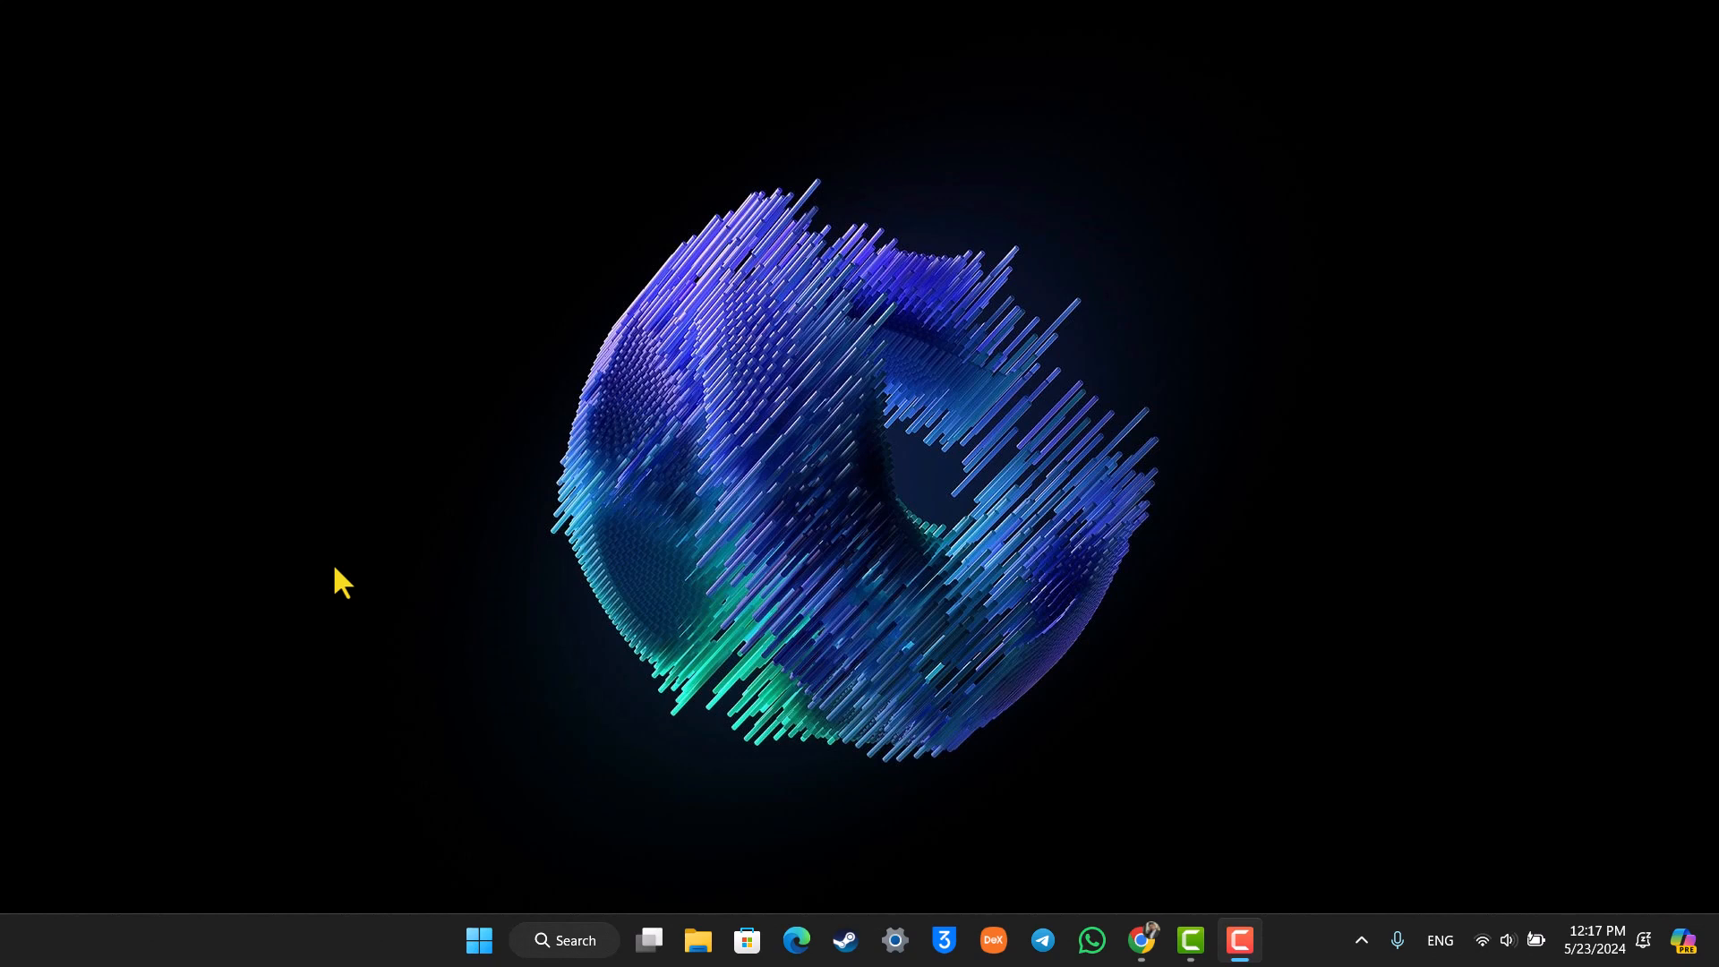
{"action": "mouse_move", "coordinate": [1115, 856]}
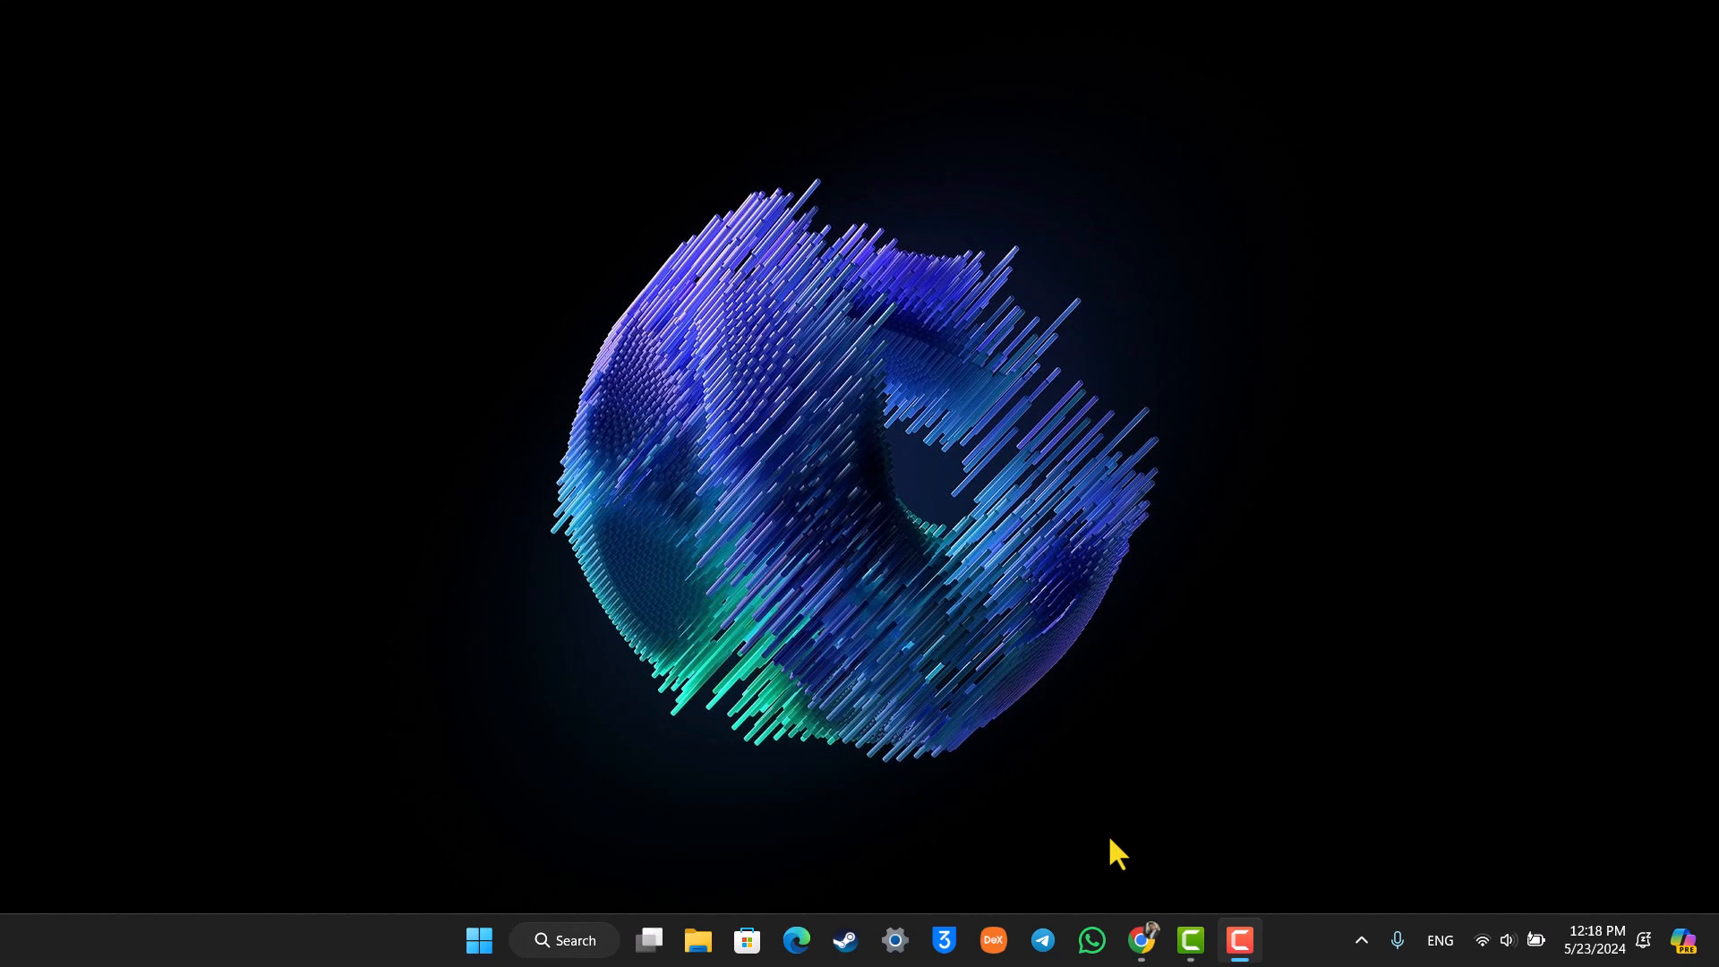
Step: Load web.snapchat.com in Chrome and view the chat with Self
{"action": "left_click", "coordinate": [1141, 940]}
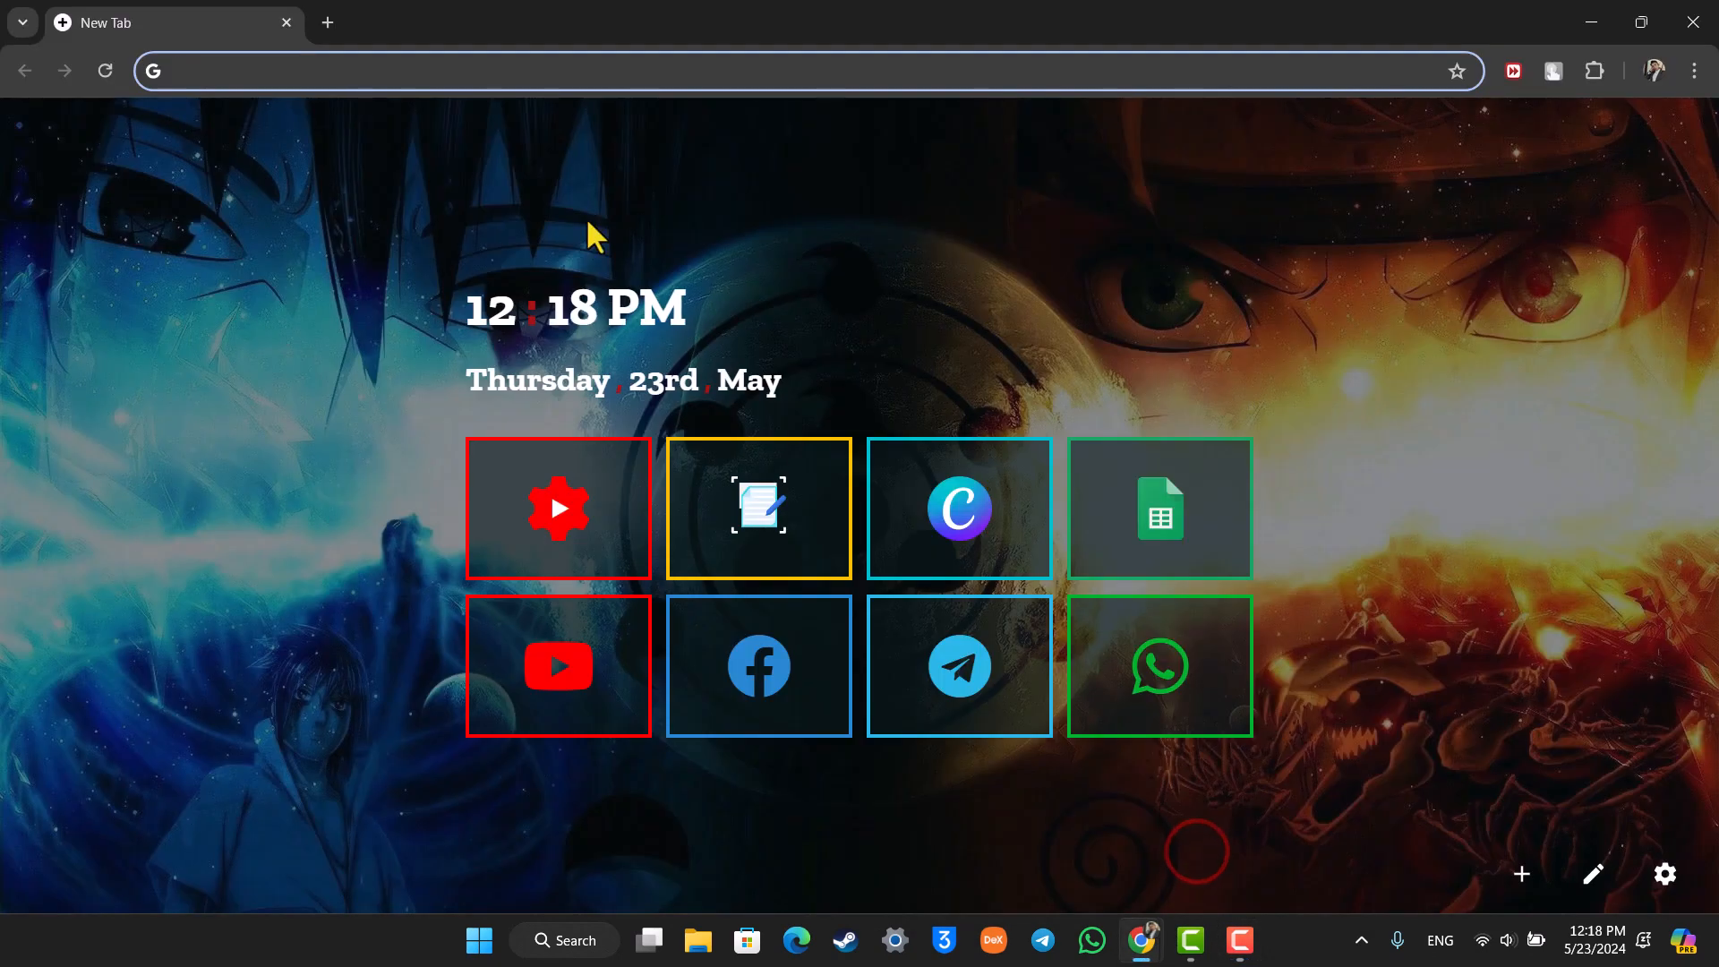
{"action": "type", "text": "web.snapchat.com"}
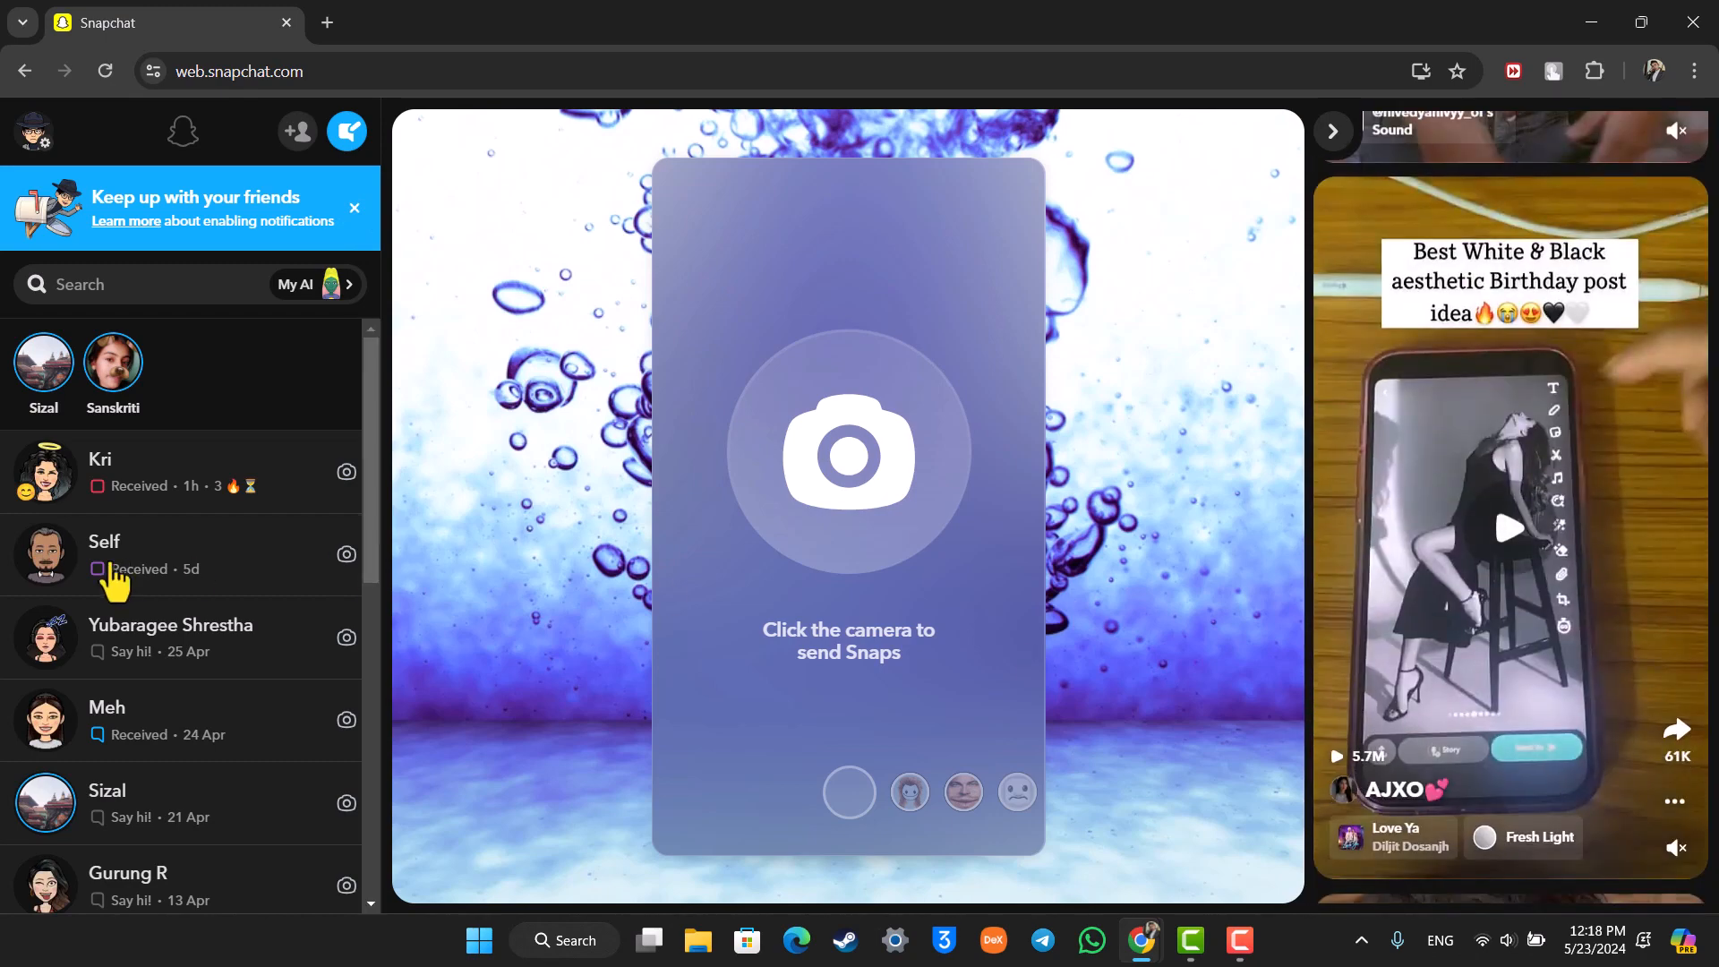
{"action": "left_click", "coordinate": [104, 553]}
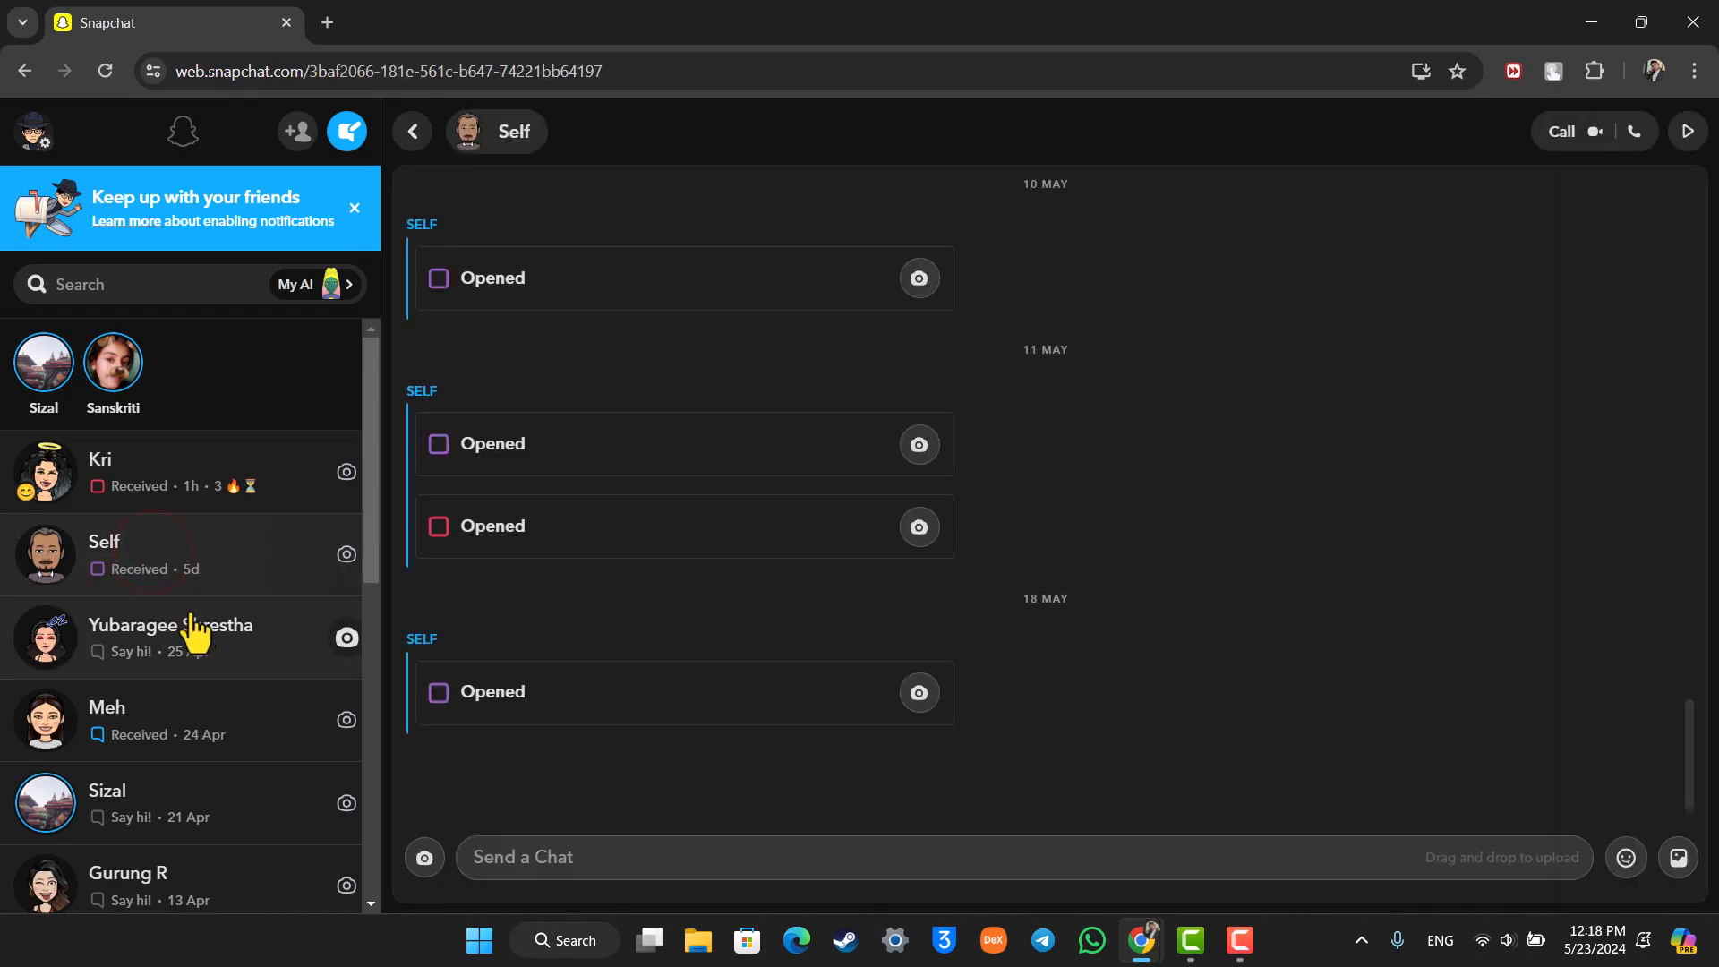
Step: Switch to the third conversation, briefly watch the second friend's story, and return to the chat
{"action": "left_click", "coordinate": [170, 636]}
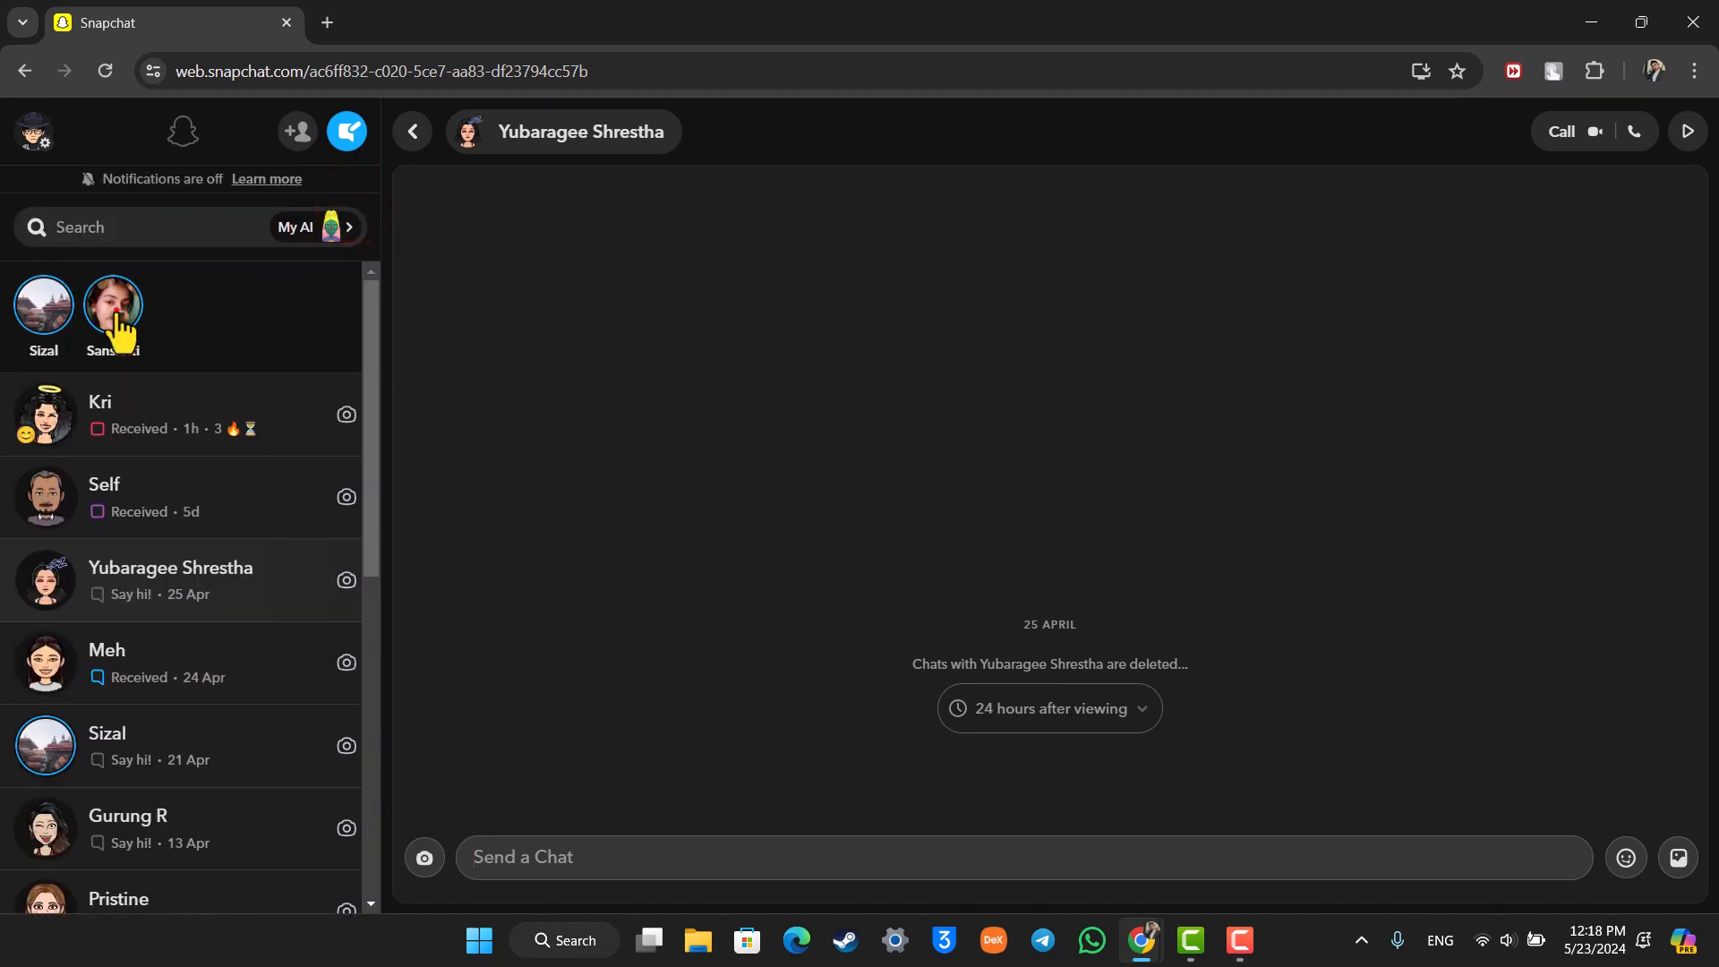
{"action": "left_click", "coordinate": [111, 304]}
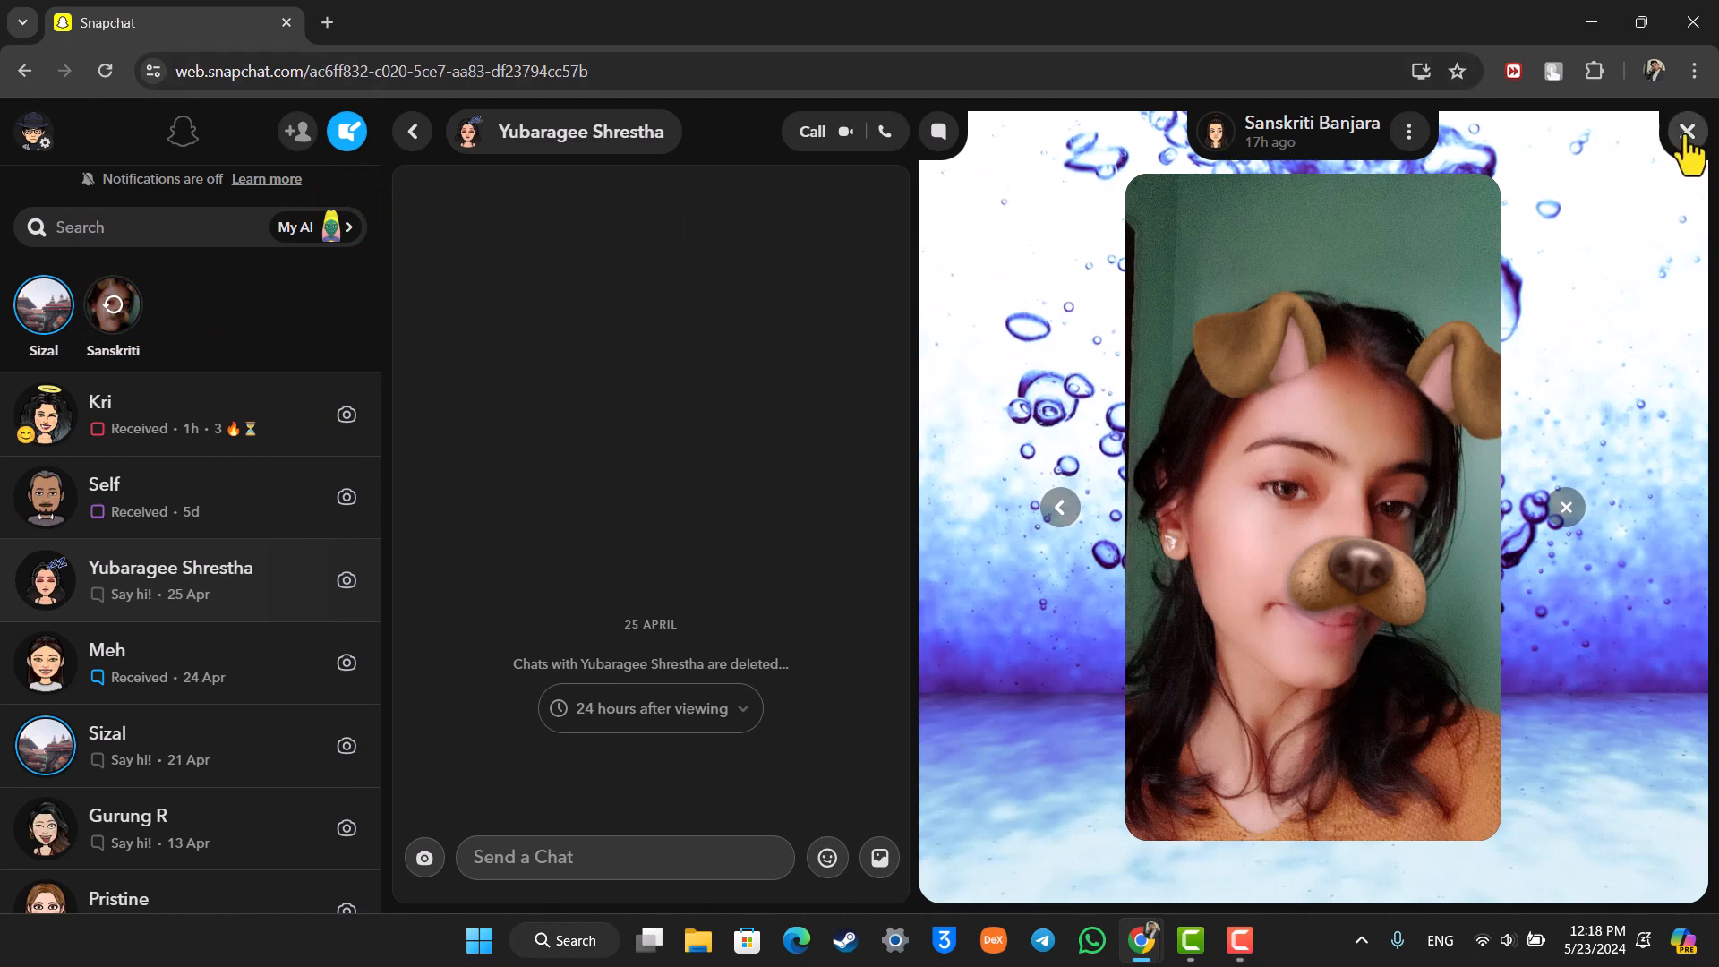
{"action": "left_click", "coordinate": [1688, 131]}
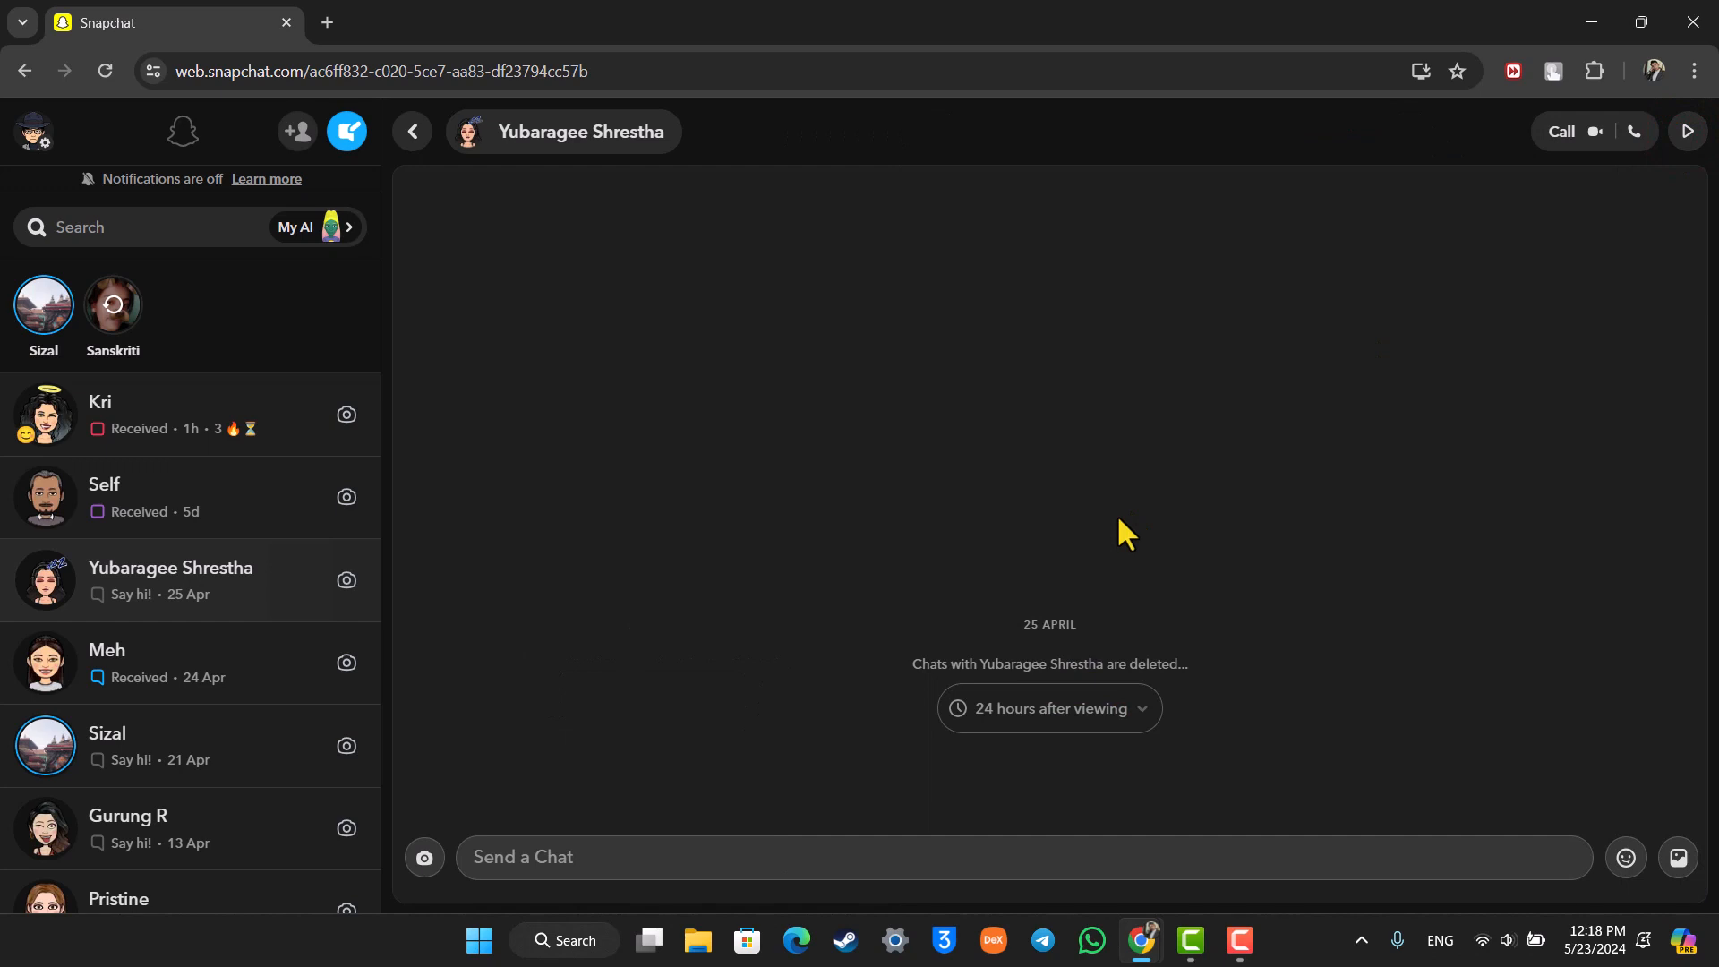
{"action": "mouse_move", "coordinate": [709, 739]}
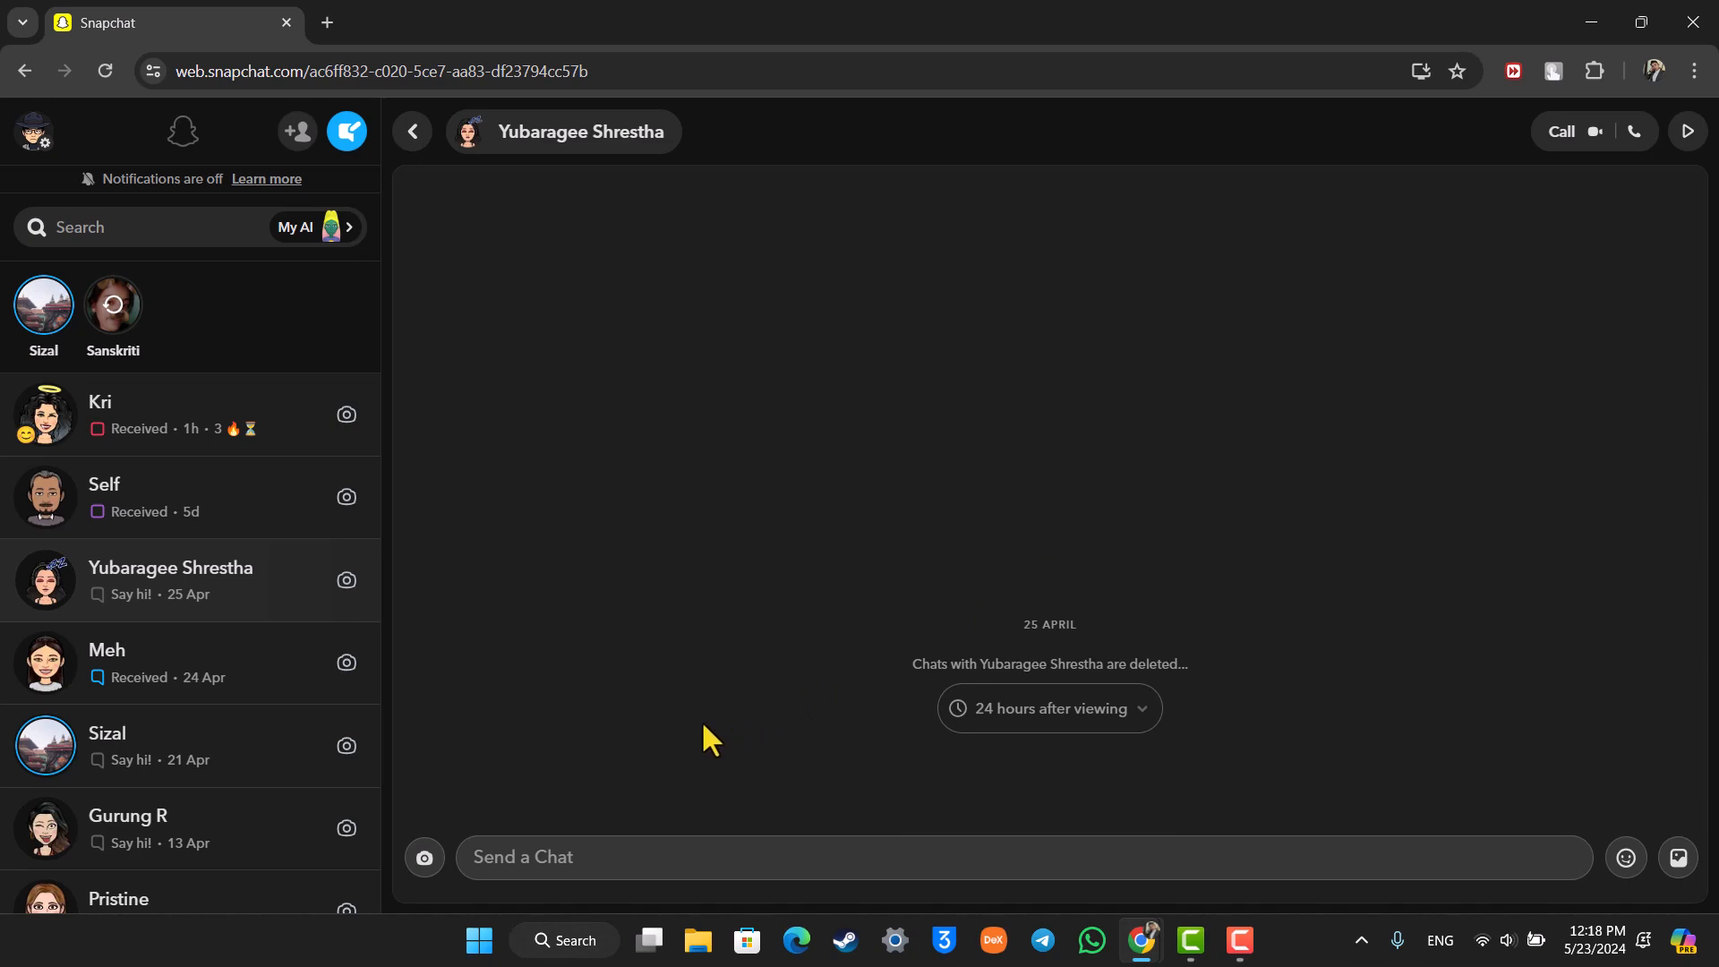